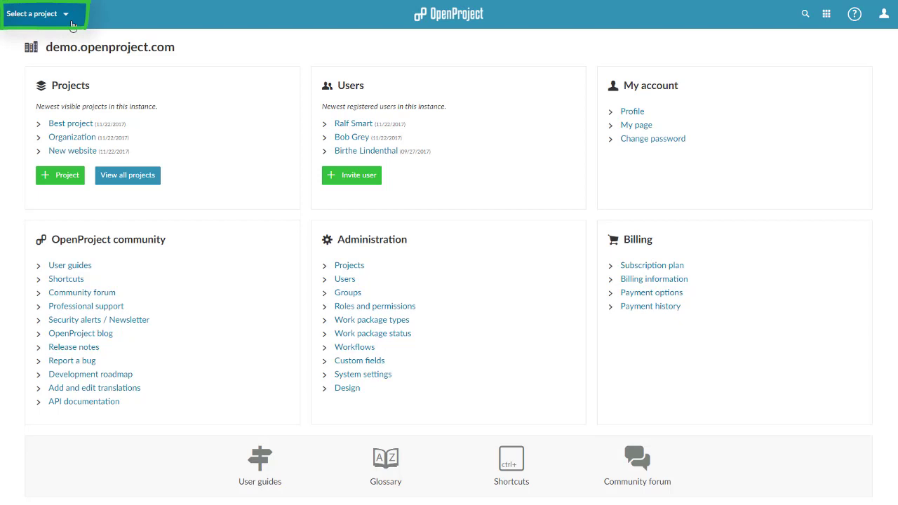
Step: Create a new project named 'Demo project' from the projects list
{"action": "left_click", "coordinate": [31, 14]}
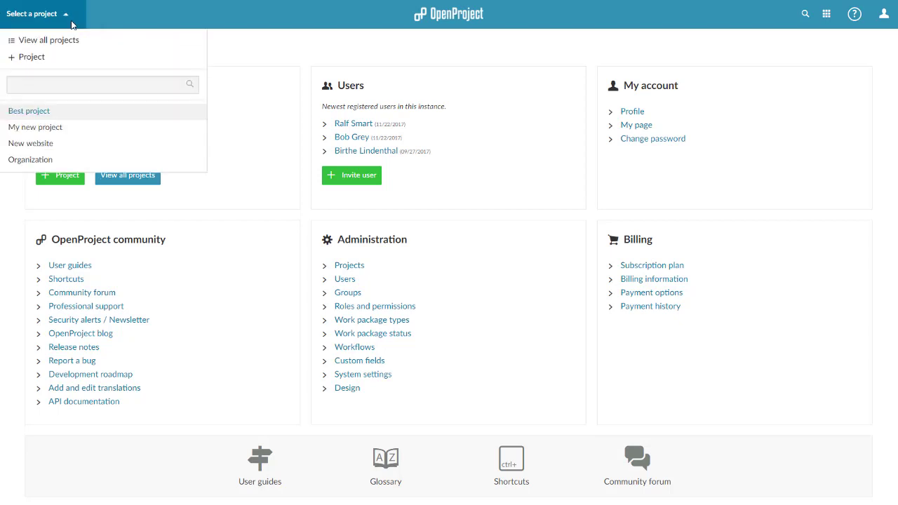
{"action": "type", "text": "pr"}
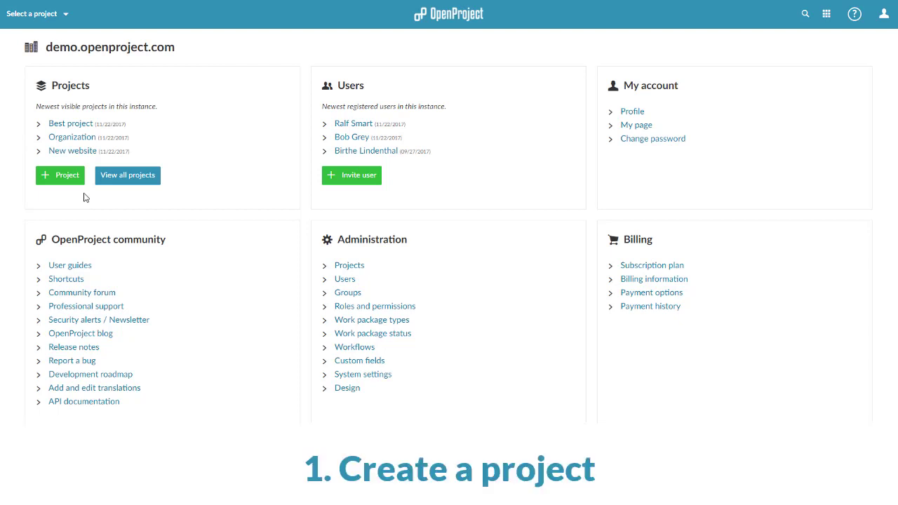
{"action": "mouse_move", "coordinate": [69, 184]}
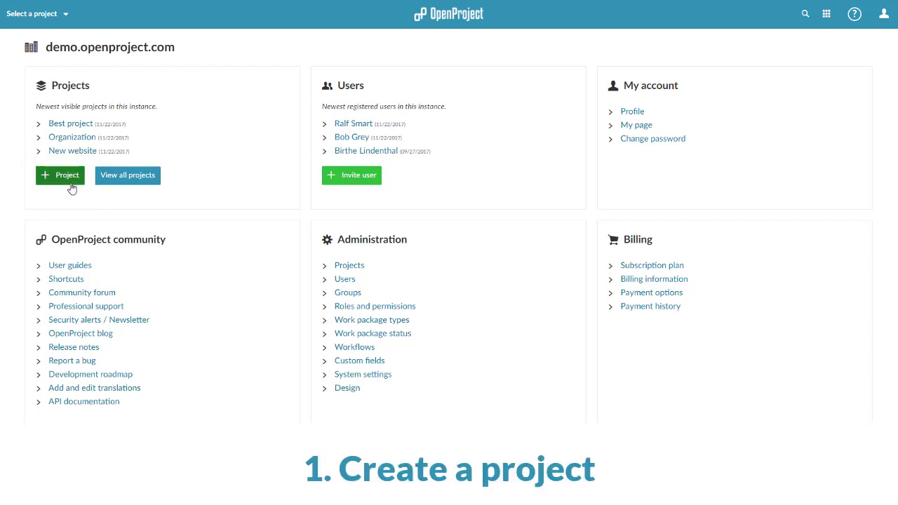
{"action": "left_click", "coordinate": [59, 174]}
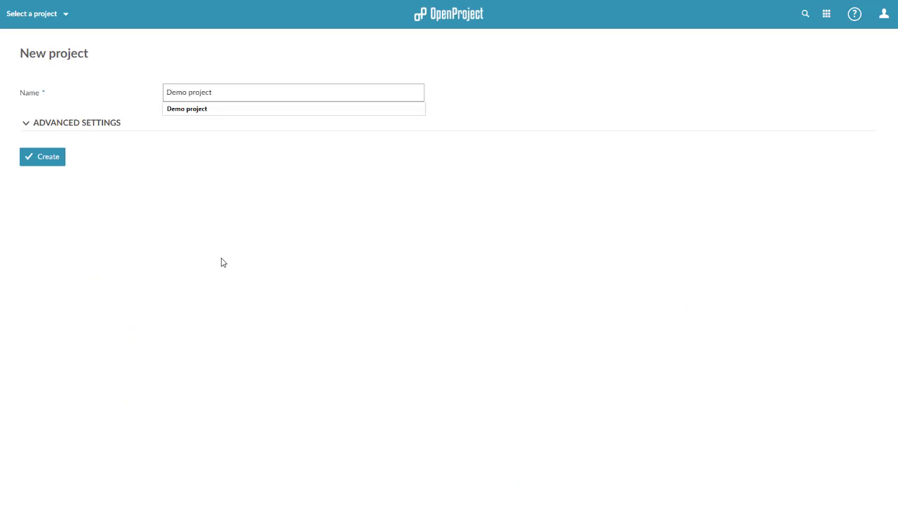
{"action": "left_click", "coordinate": [42, 157]}
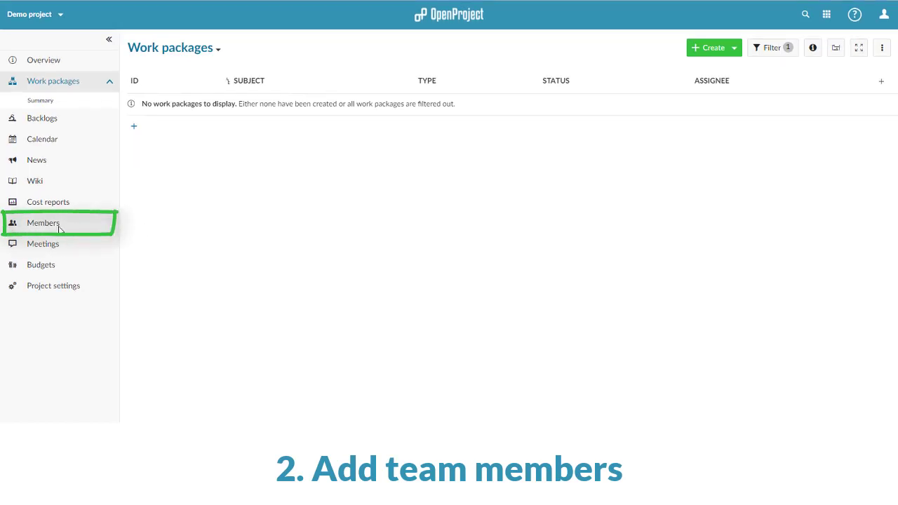
{"action": "left_click", "coordinate": [42, 222]}
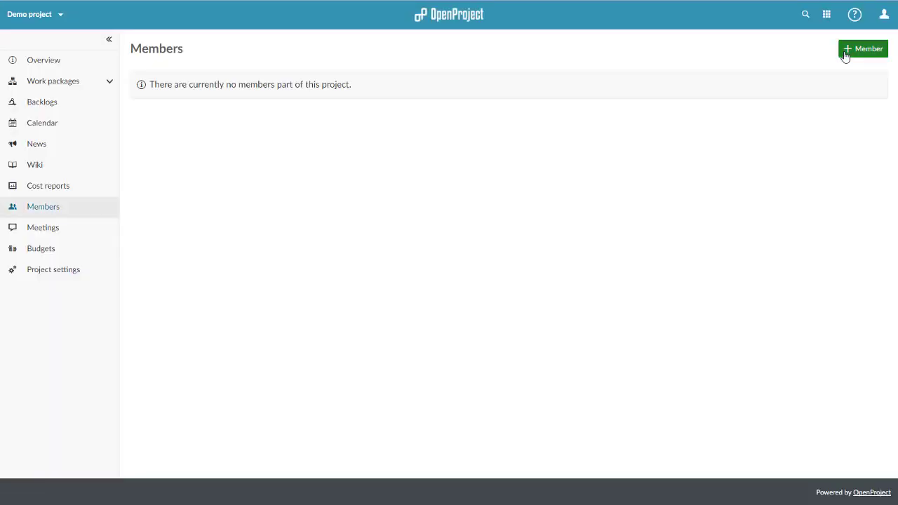
{"action": "left_click", "coordinate": [863, 48]}
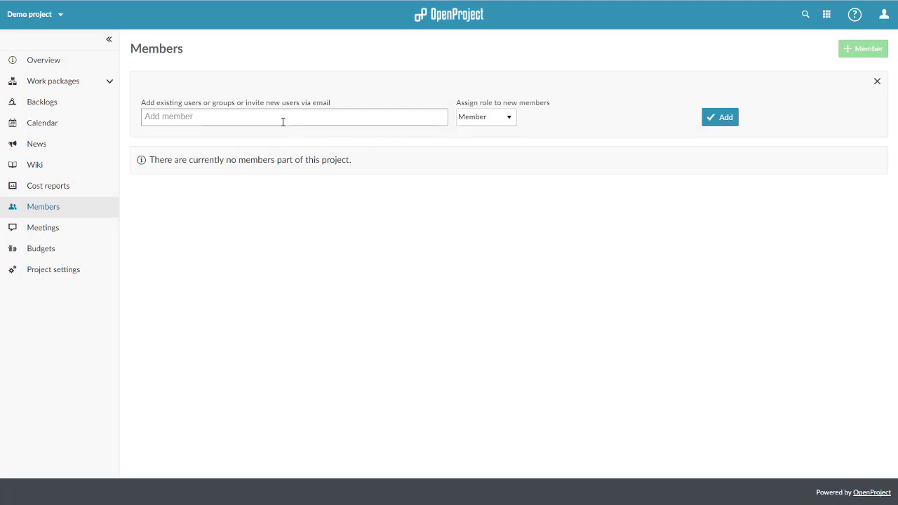
{"action": "left_click", "coordinate": [295, 116]}
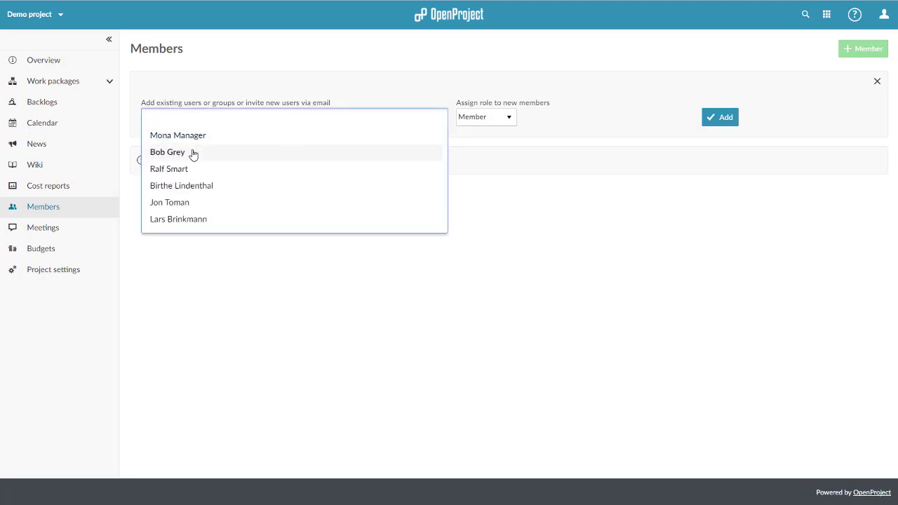
{"action": "left_click", "coordinate": [167, 152]}
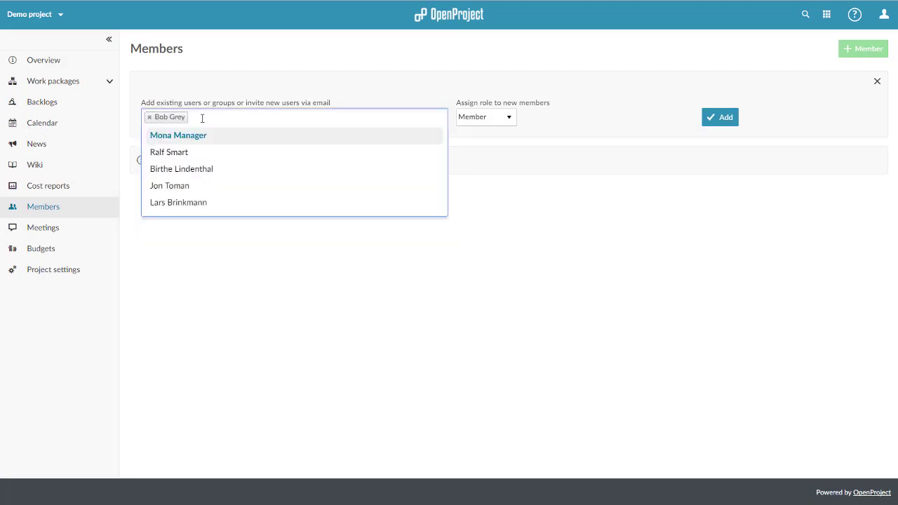
{"action": "left_click", "coordinate": [169, 151]}
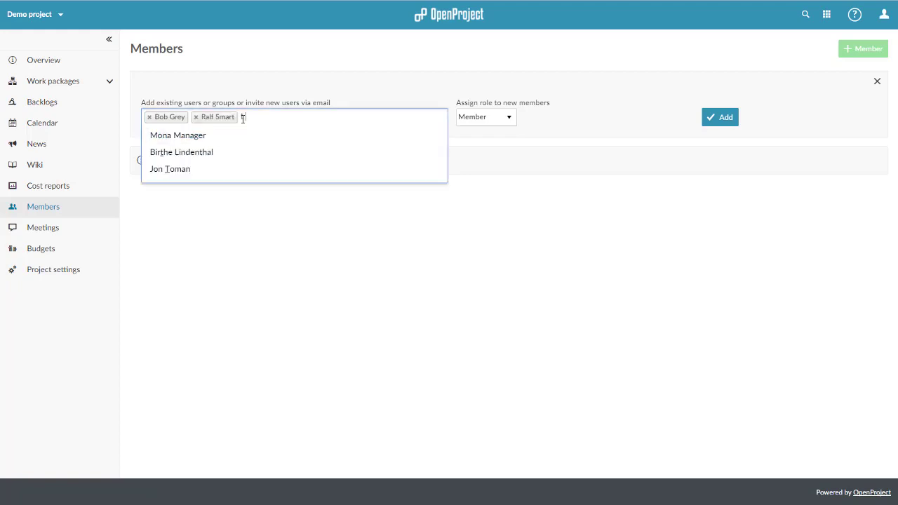
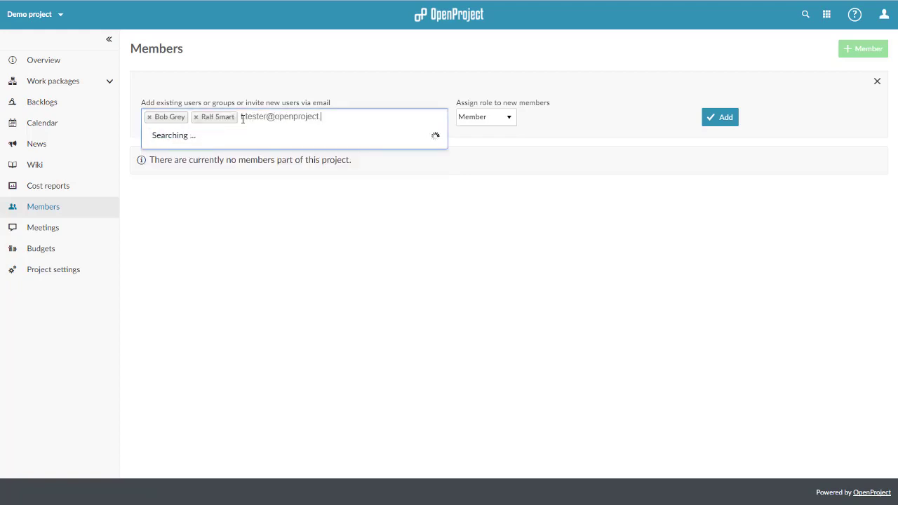
{"action": "left_click", "coordinate": [485, 116]}
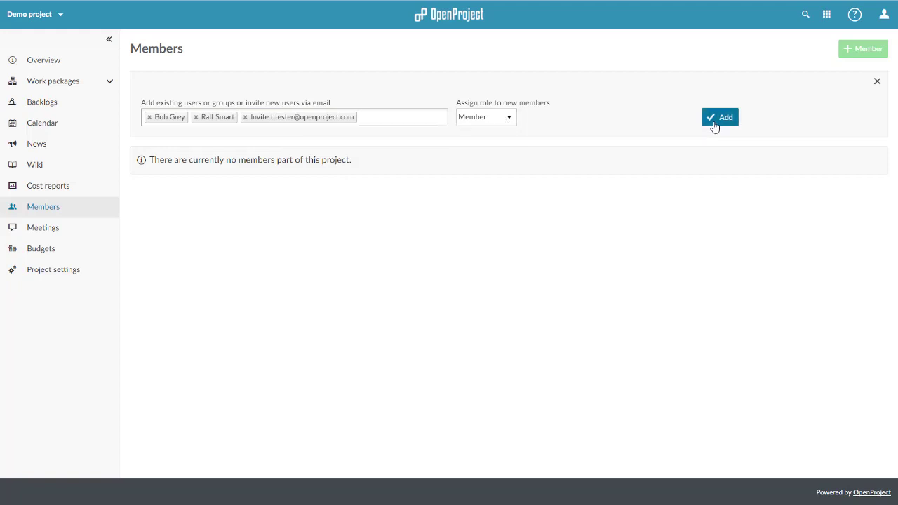
{"action": "left_click", "coordinate": [720, 118]}
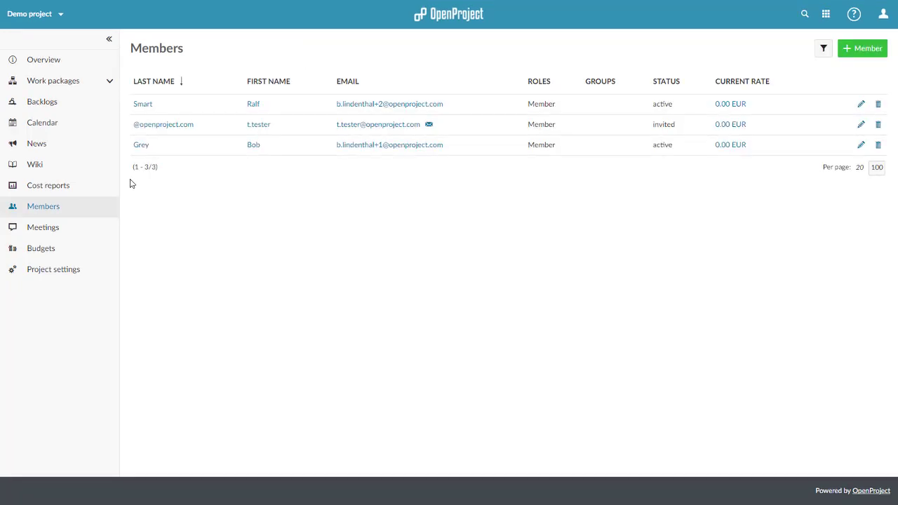
Step: Add the tasks 'Create a new project plan' and 'Update team list' to the work package list
{"action": "left_click", "coordinate": [53, 80]}
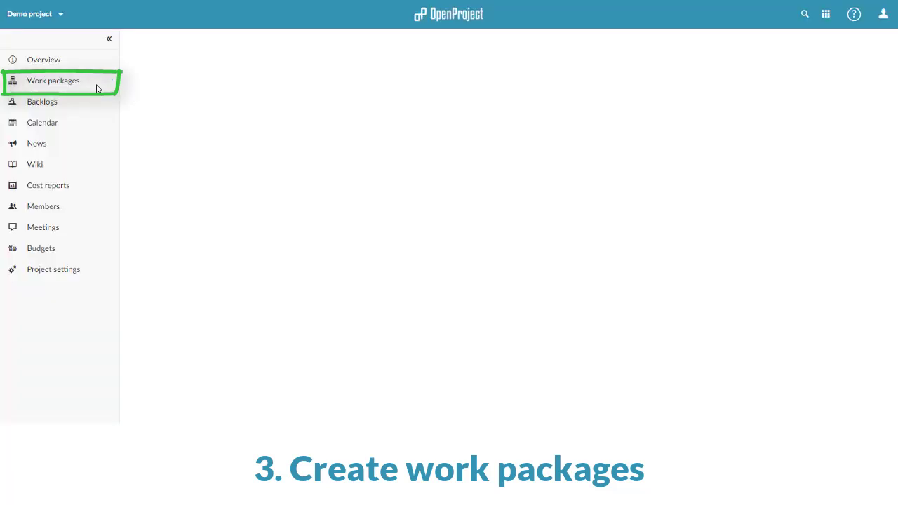
{"action": "left_click", "coordinate": [54, 80]}
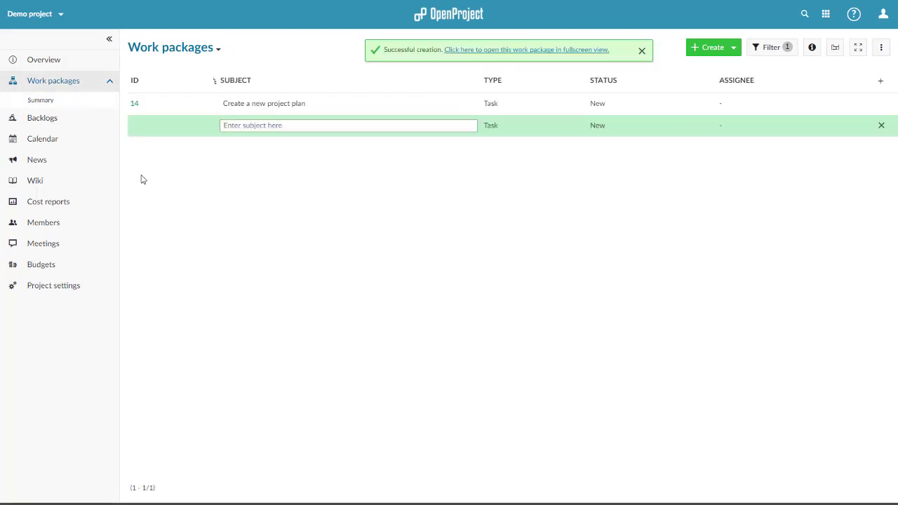
{"action": "type", "text": "Update team list"}
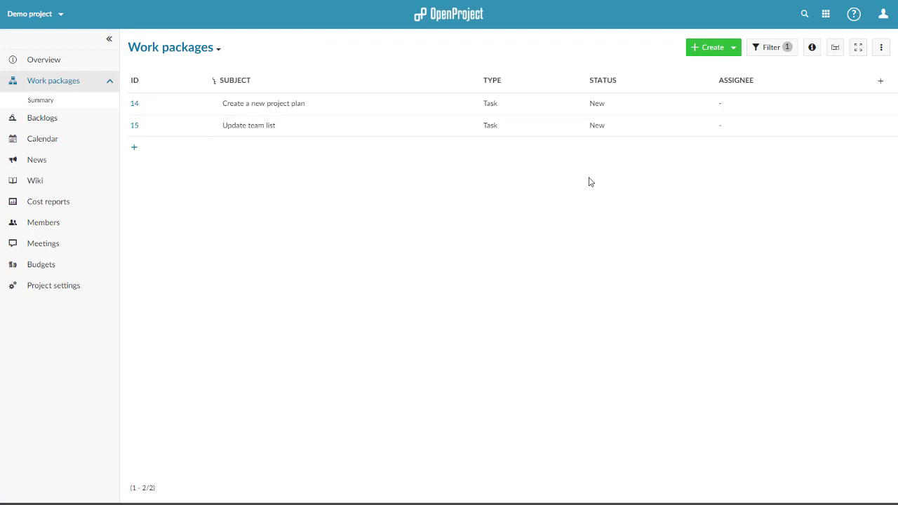
{"action": "left_click", "coordinate": [733, 48]}
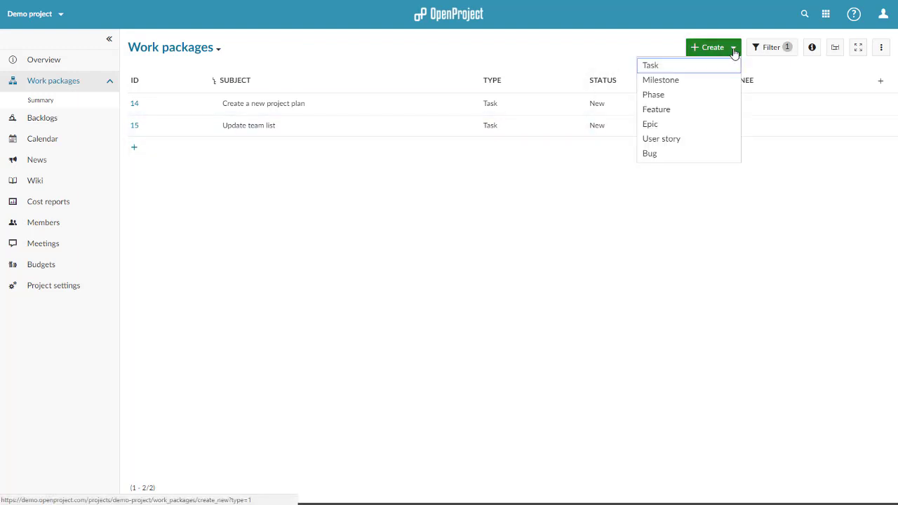
{"action": "left_click", "coordinate": [649, 153]}
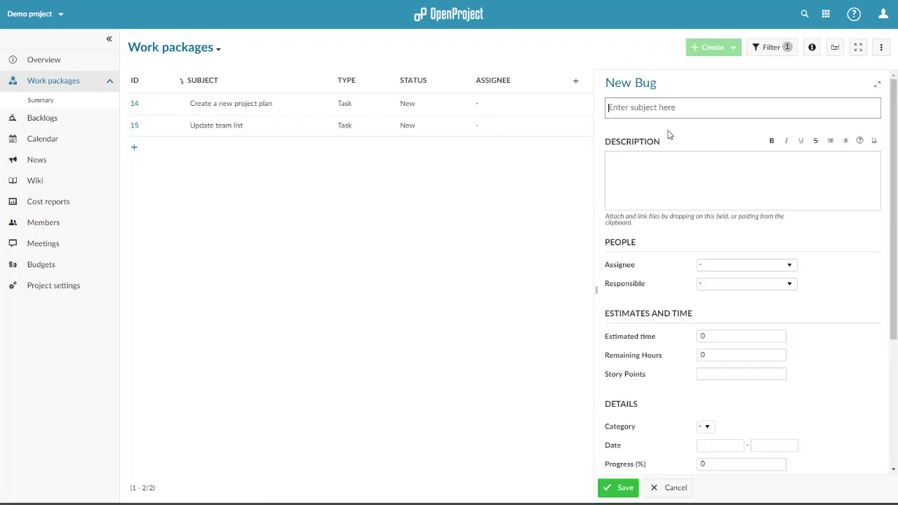
{"action": "type", "text": "Wrong help icon"}
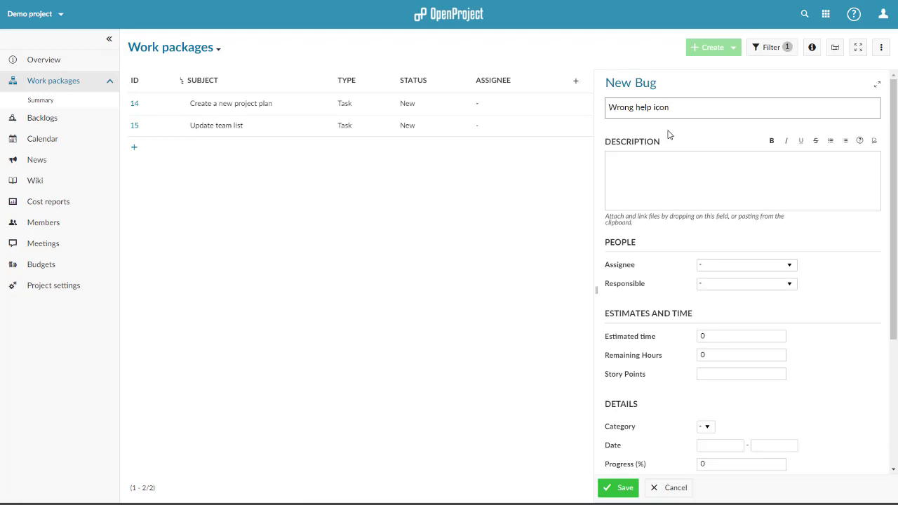
{"action": "type", "text": "Please insert the"}
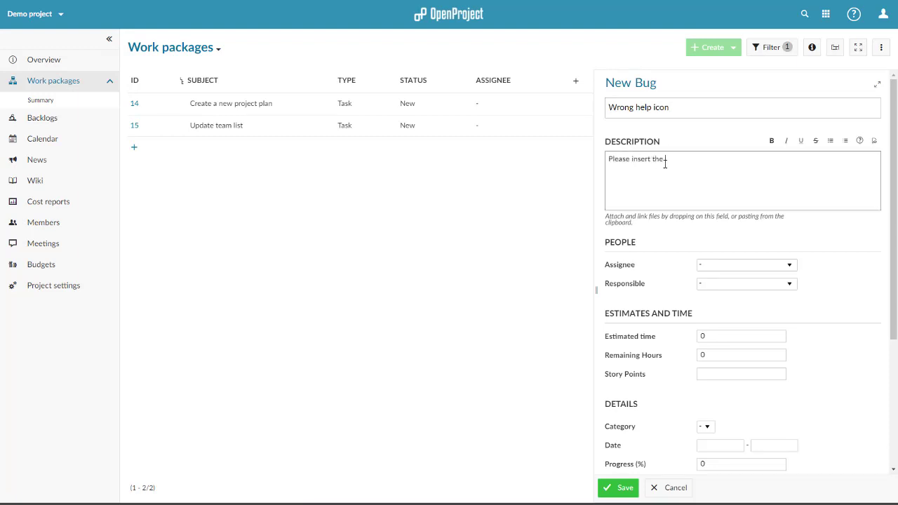
{"action": "type", "text": "correct help icon:"}
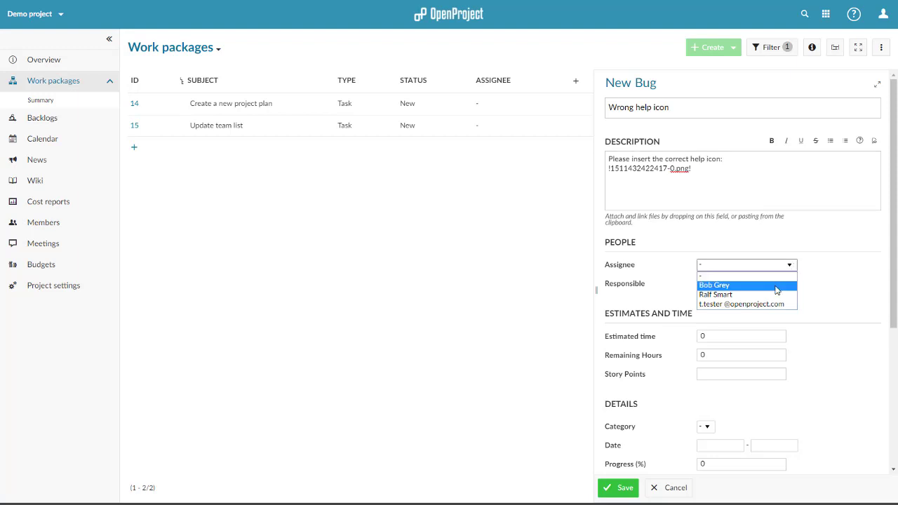
{"action": "left_click", "coordinate": [623, 489]}
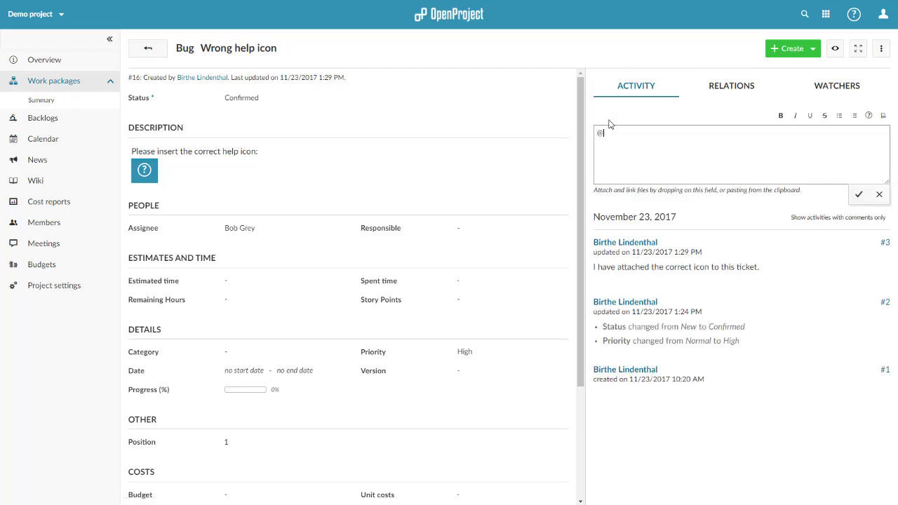
{"action": "type", "text": "user#6 Can you please change this today"}
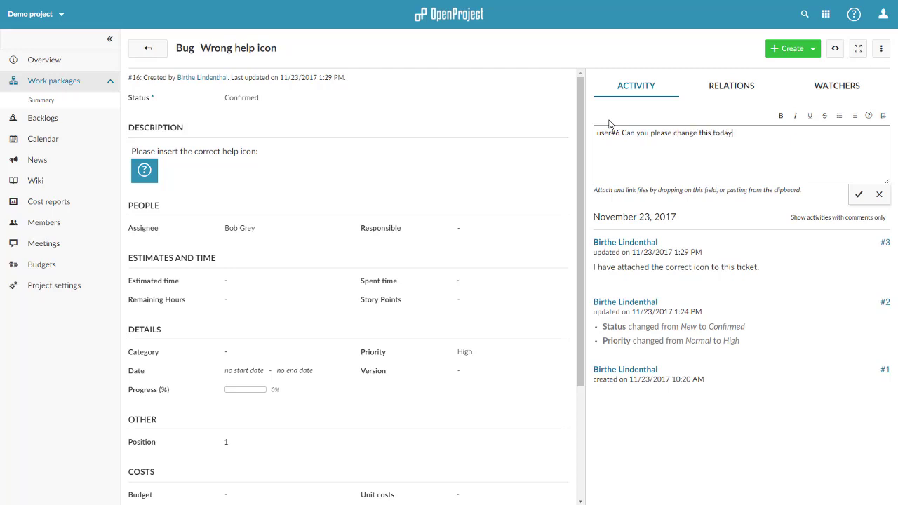
{"action": "left_click", "coordinate": [859, 194]}
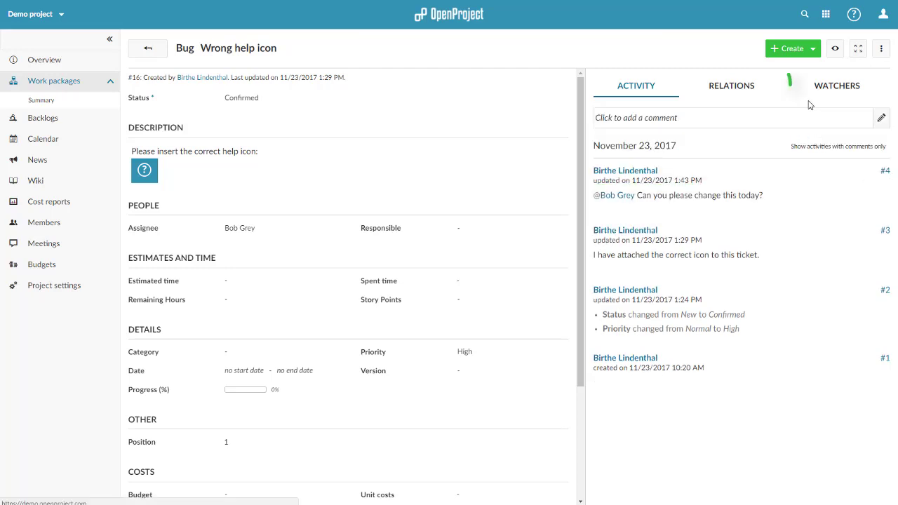
{"action": "left_click", "coordinate": [836, 85]}
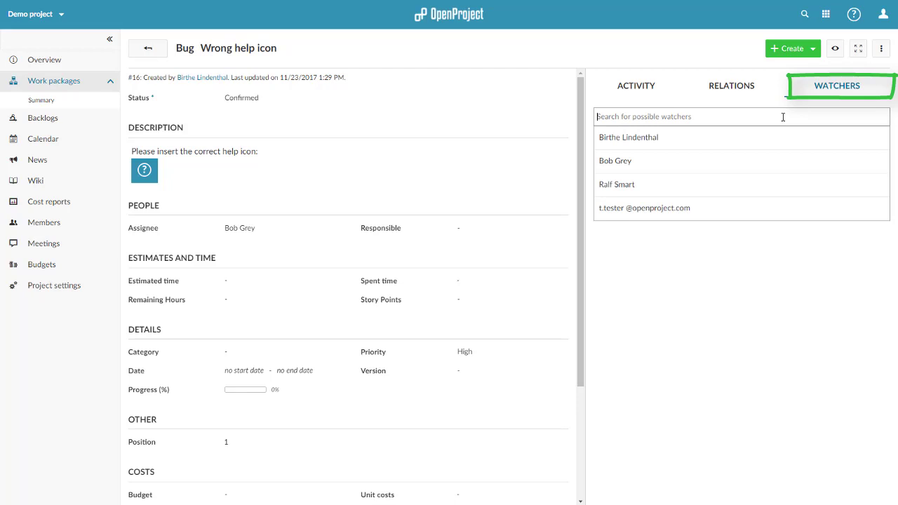
{"action": "left_click", "coordinate": [618, 184]}
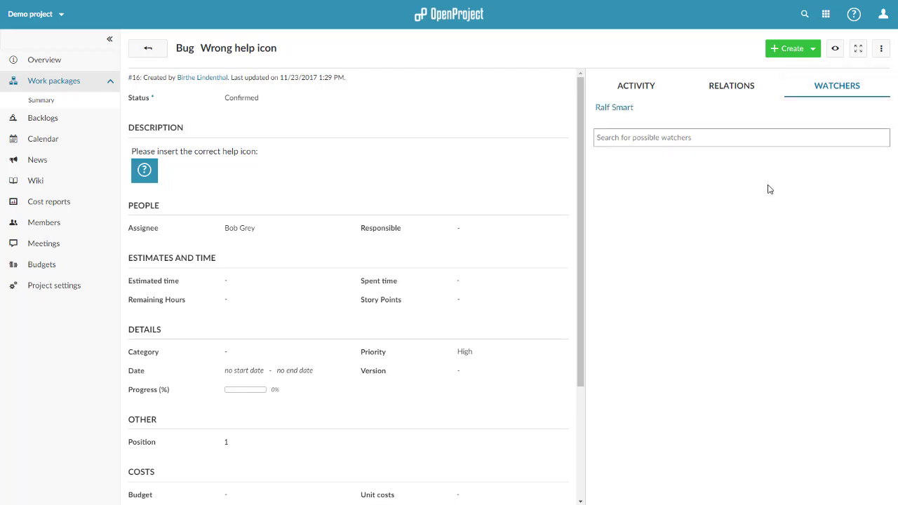
{"action": "left_click", "coordinate": [147, 48]}
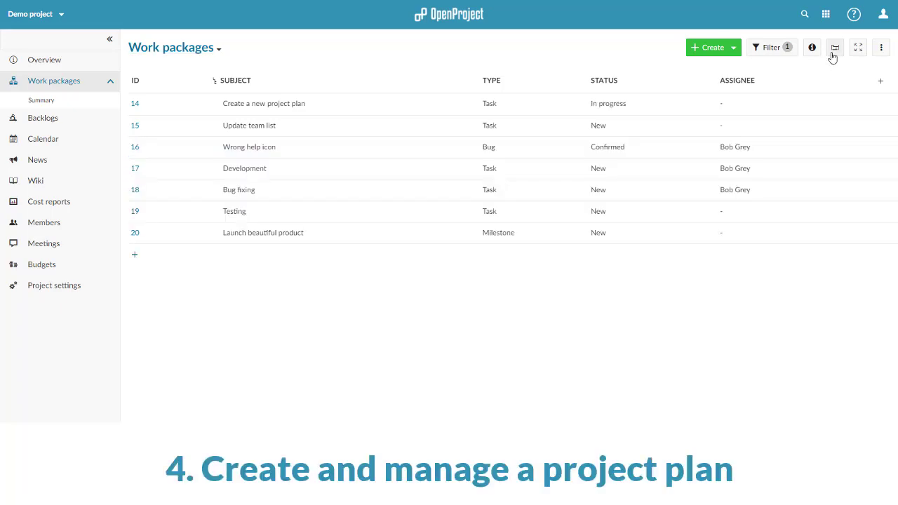
{"action": "mouse_move", "coordinate": [835, 48]}
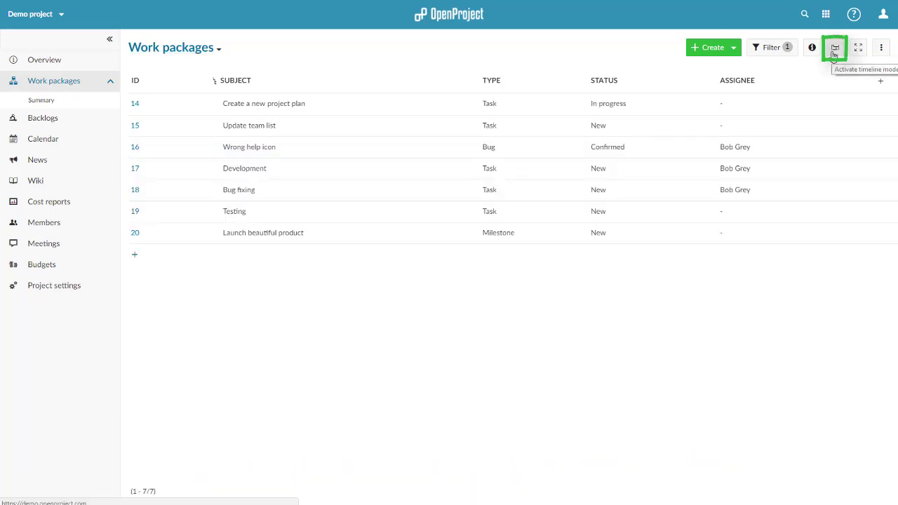
Step: Switch the work package list to the Gantt timeline view
{"action": "left_click", "coordinate": [833, 47]}
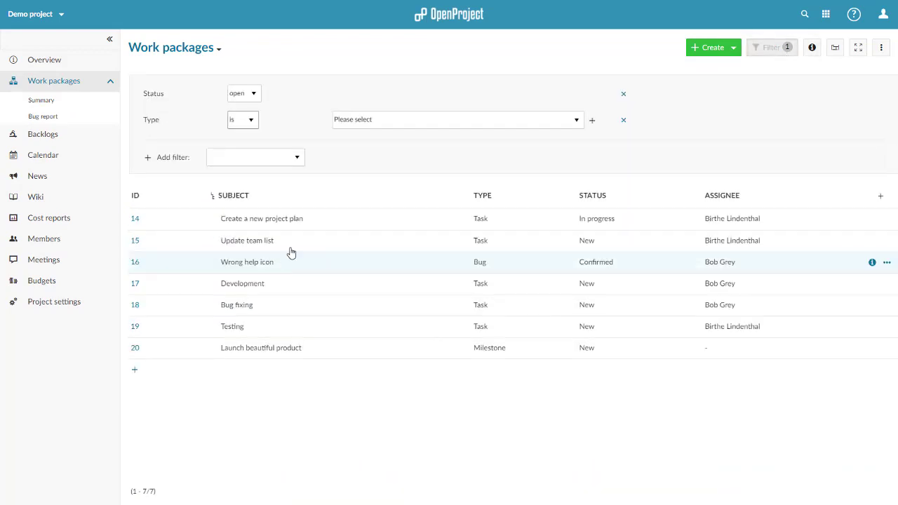
Step: Filter the list to Type is Task and Assignee is me
{"action": "left_click", "coordinate": [457, 120]}
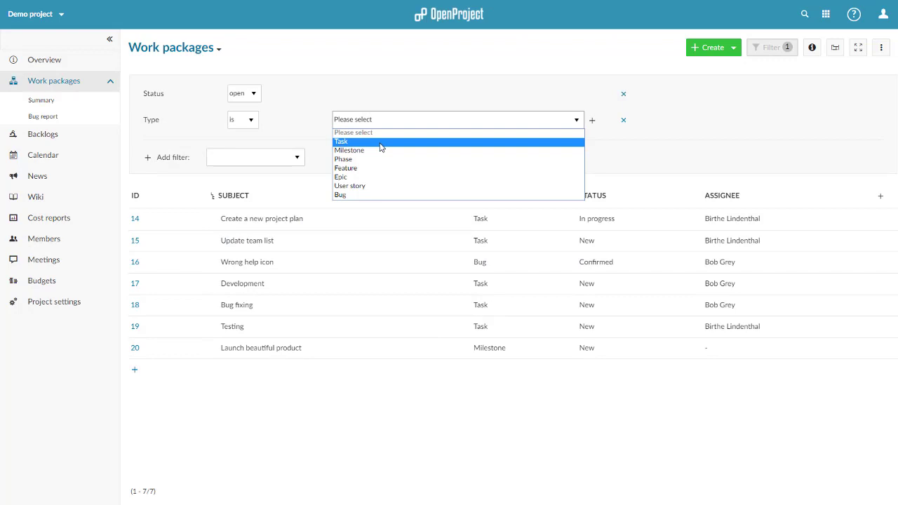
{"action": "left_click", "coordinate": [340, 141]}
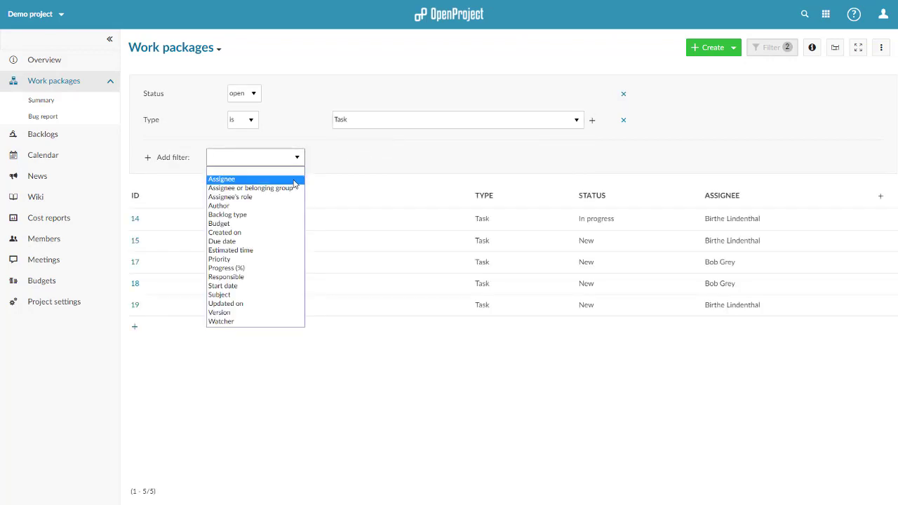
{"action": "left_click", "coordinate": [221, 180]}
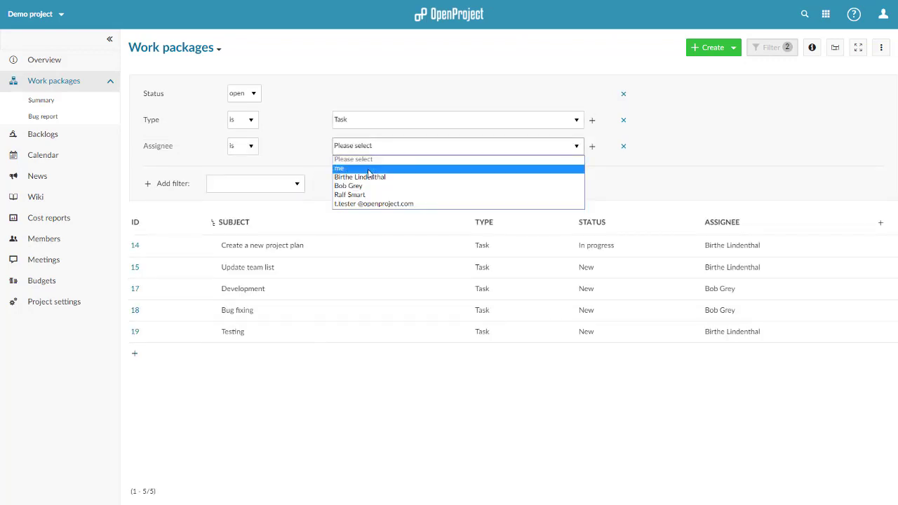
{"action": "left_click", "coordinate": [359, 177]}
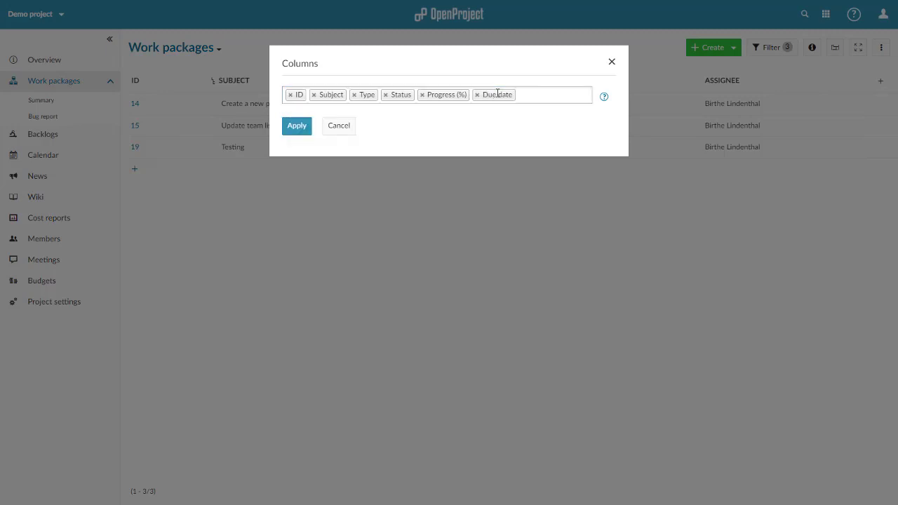
Step: Apply the Progress (%) and Due date columns to the filtered task list
{"action": "left_click", "coordinate": [835, 48]}
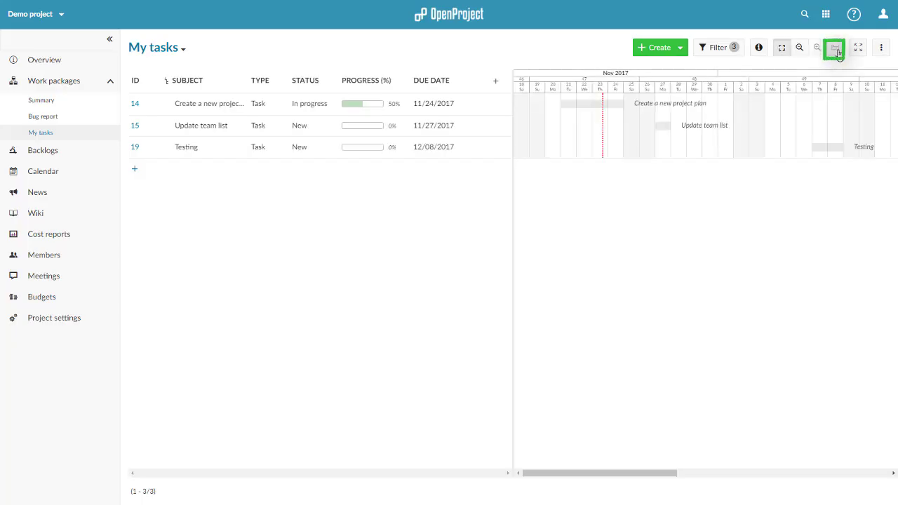
{"action": "left_click", "coordinate": [835, 48]}
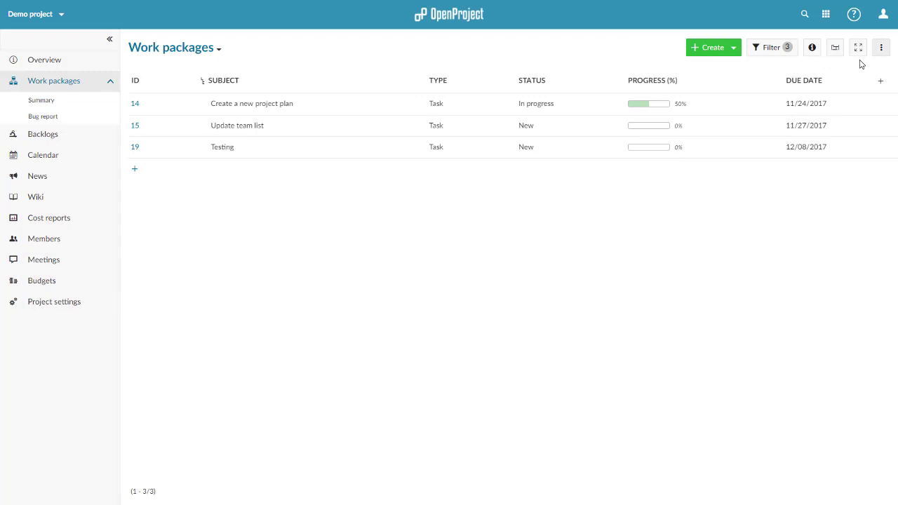
{"action": "left_click", "coordinate": [881, 47]}
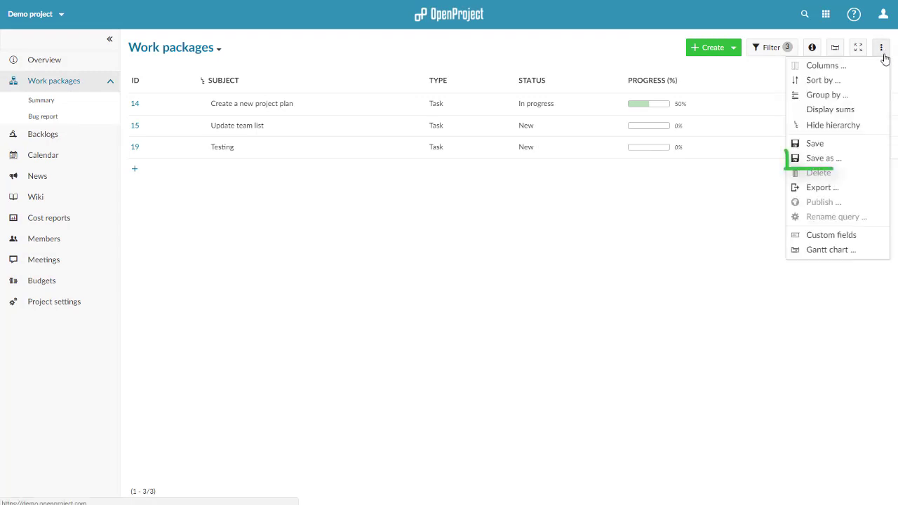
Step: Save the view as 'My tasks' with Show page in menu enabled
{"action": "left_click", "coordinate": [823, 157]}
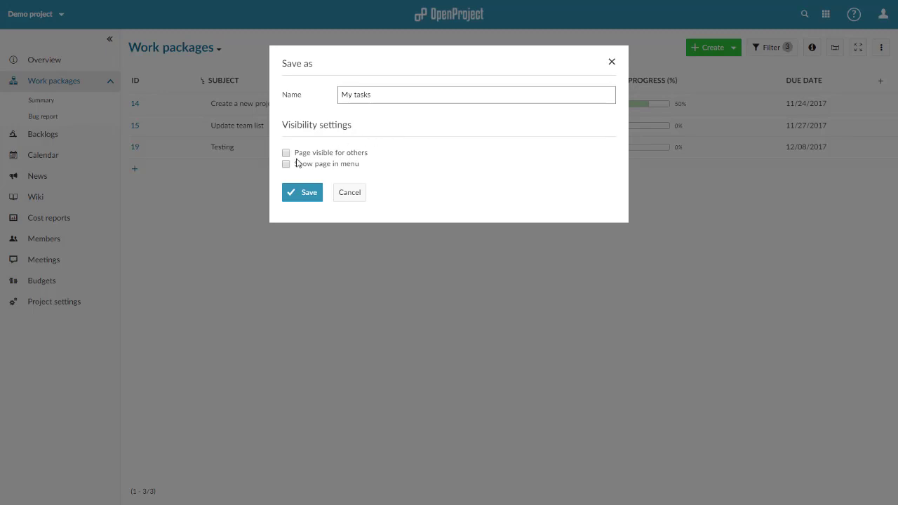
{"action": "left_click", "coordinate": [286, 162]}
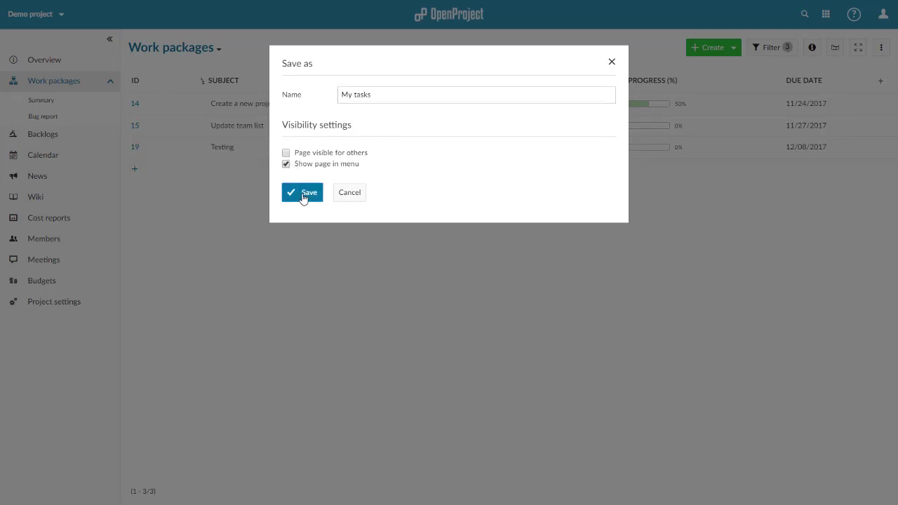
{"action": "left_click", "coordinate": [302, 192]}
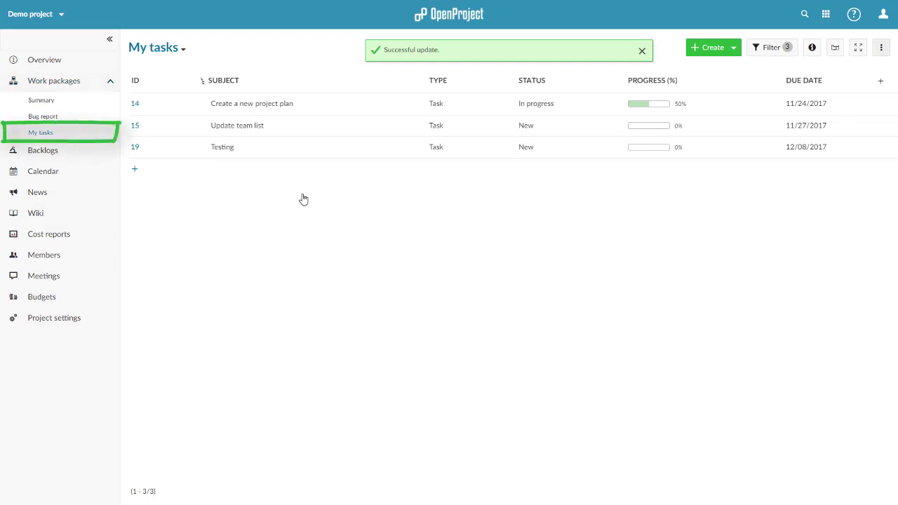